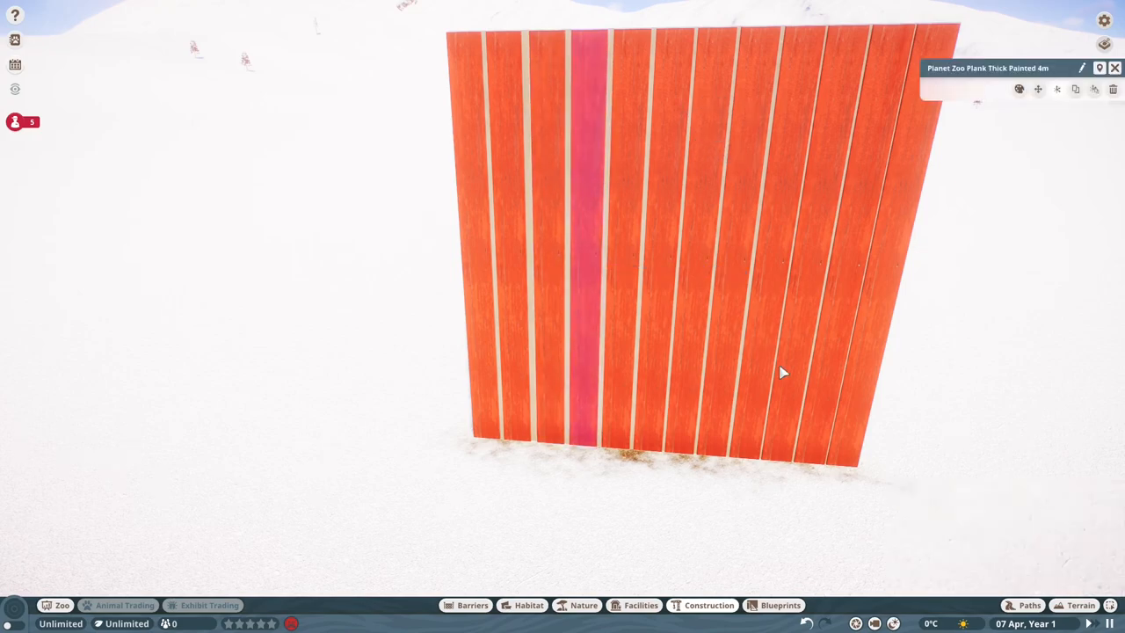
Step: Recolour the thick painted wall planks to the chosen red
click(709, 605)
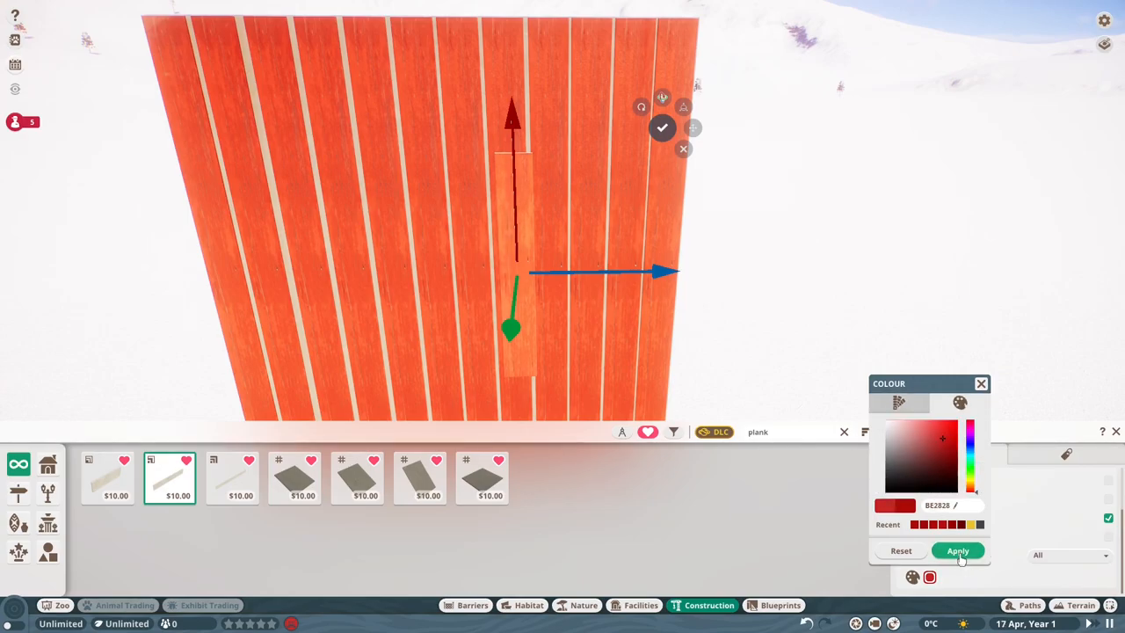
click(957, 551)
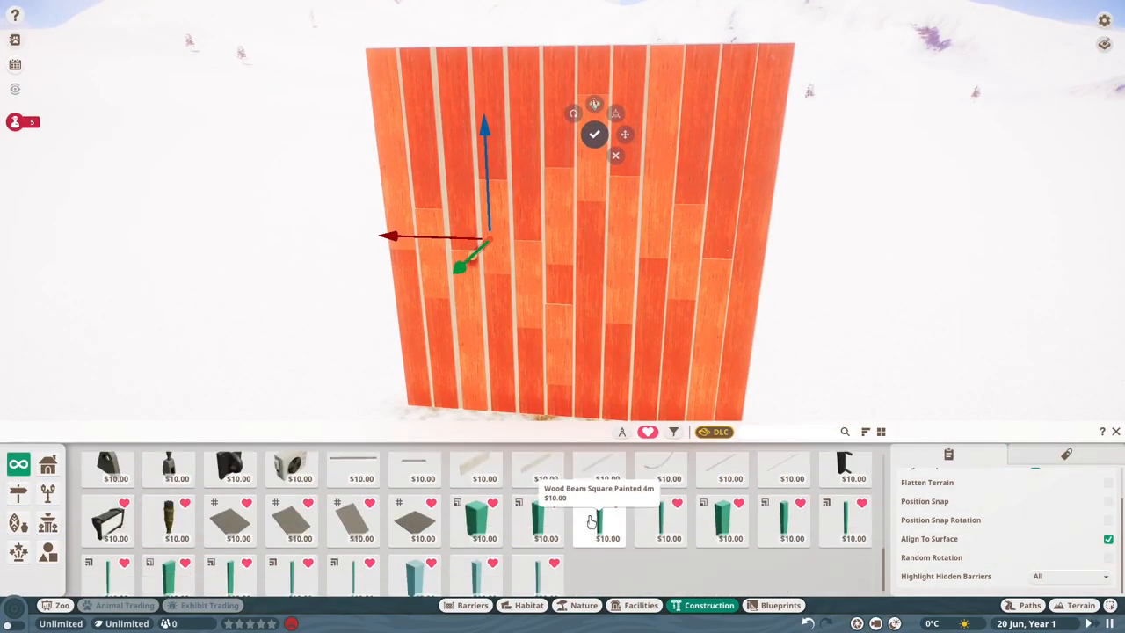
Step: Place a square painted wood beam along the top of the plank wall
click(673, 432)
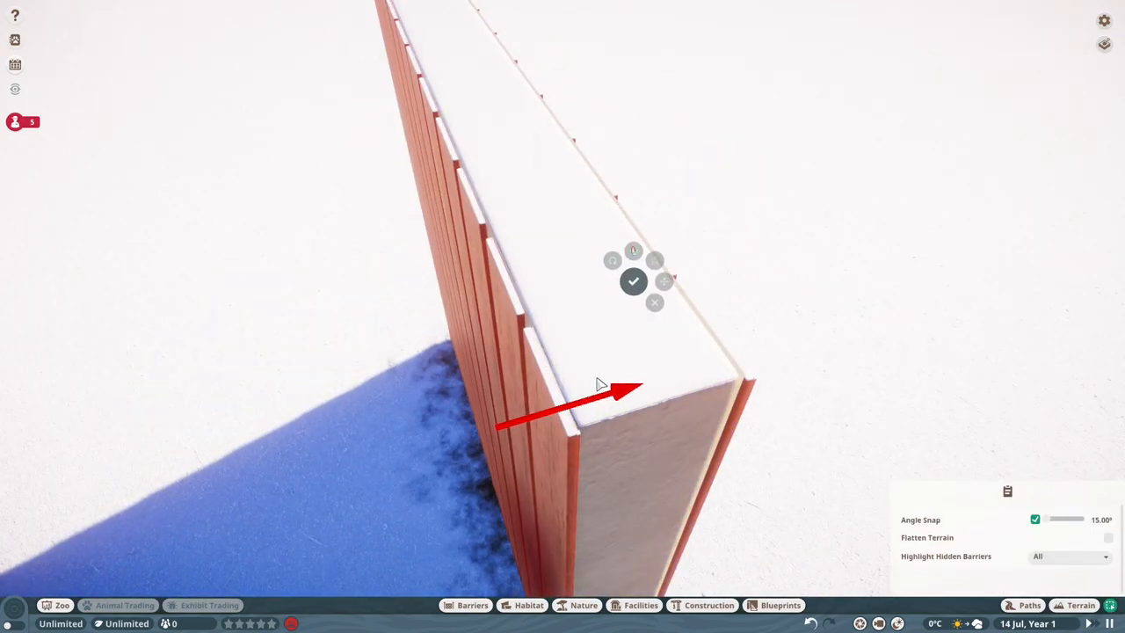
click(633, 281)
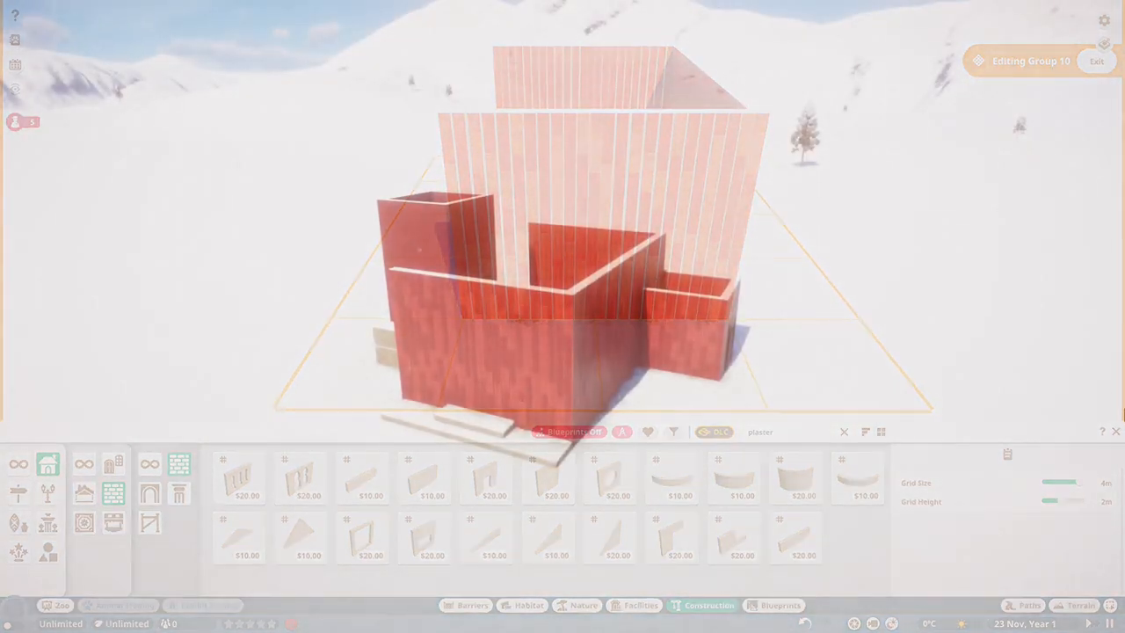
click(1097, 60)
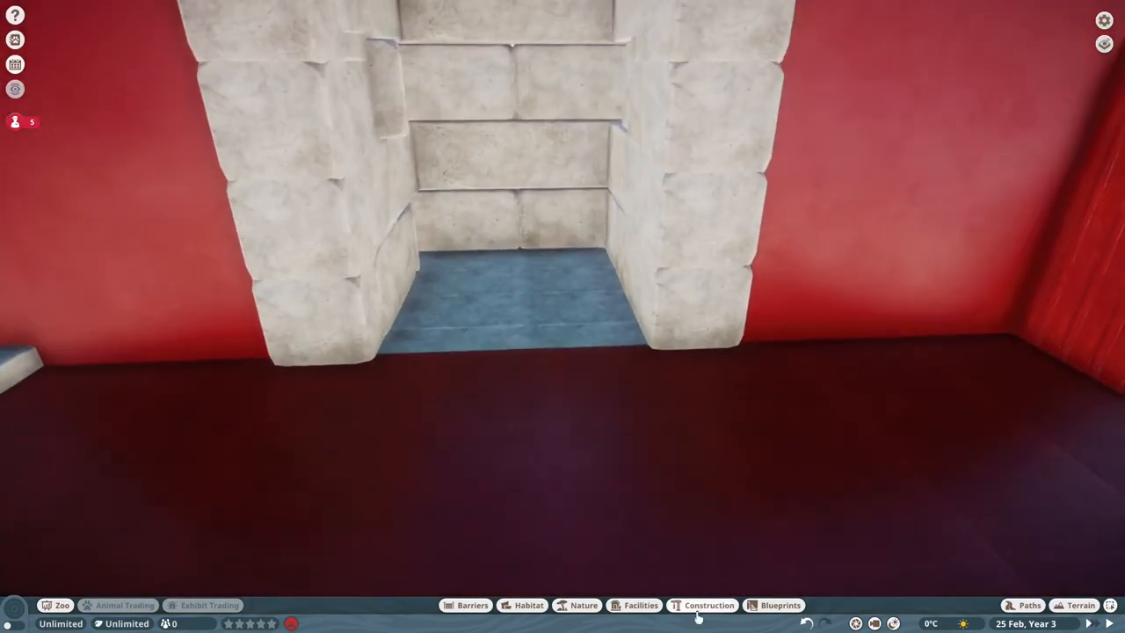
Step: Place the woven festive tree before the fireplace with an Arctic Festive Gift beneath it
click(709, 605)
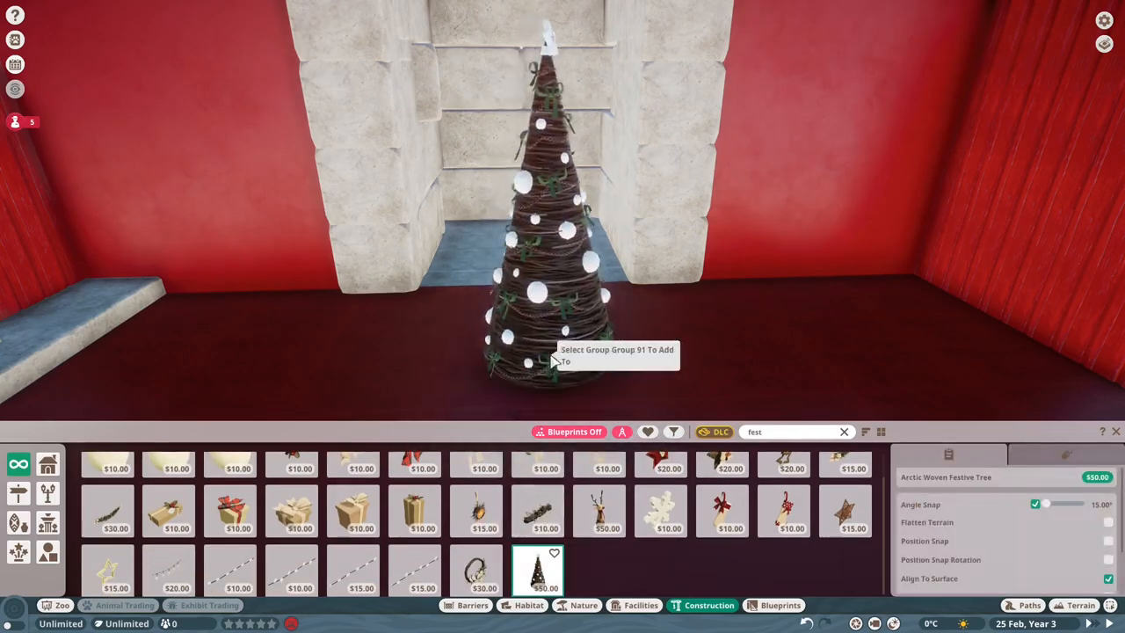
click(583, 605)
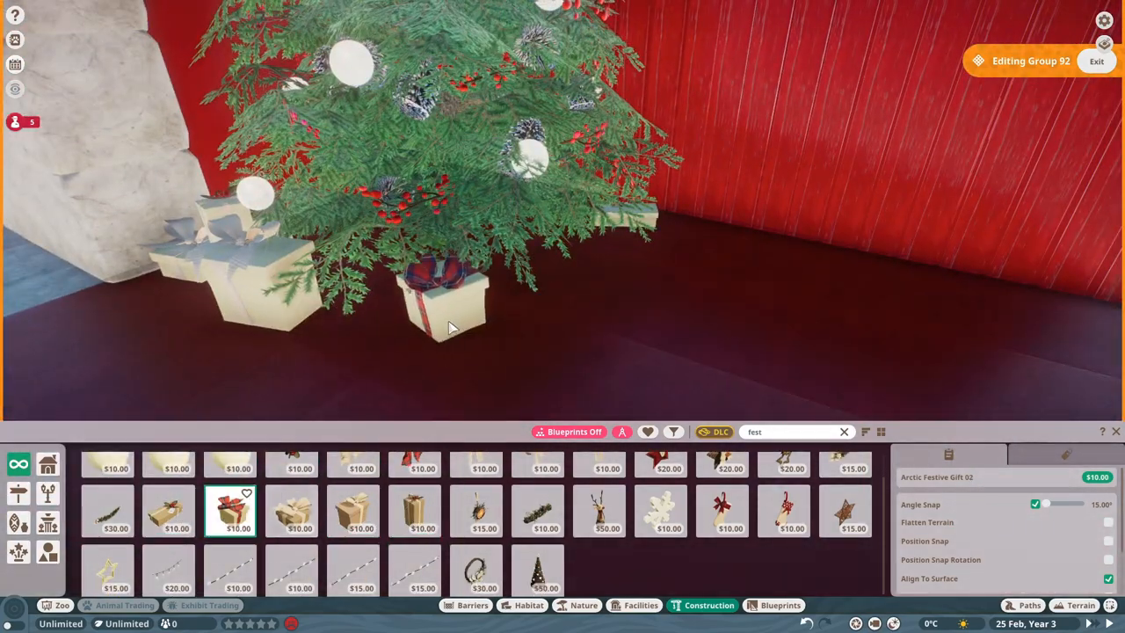
click(351, 510)
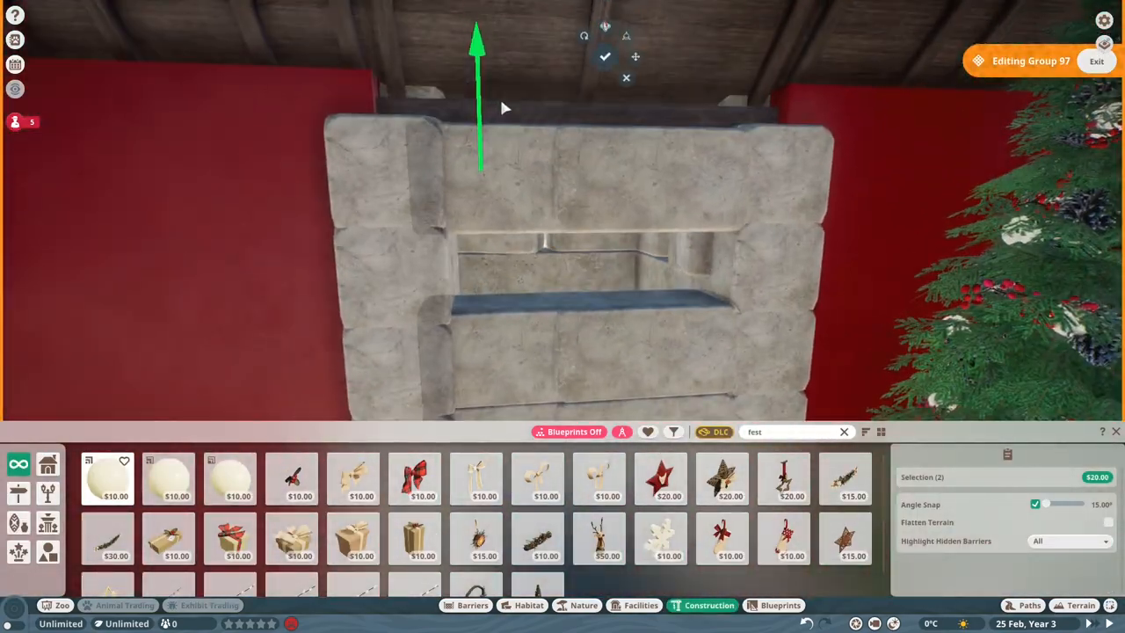
Step: Shift the stone fireplace group 97 against the red wall over the hearth
click(778, 605)
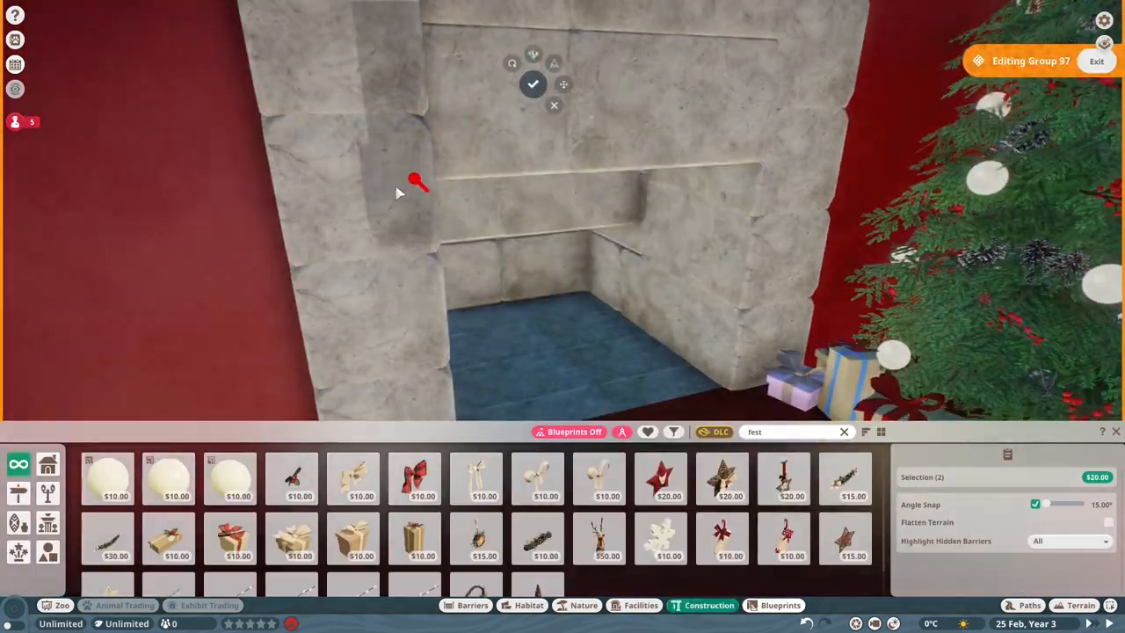
Step: Add log pieces to the fireplace with Special Effect Smoke Medium rising above them
text(log)
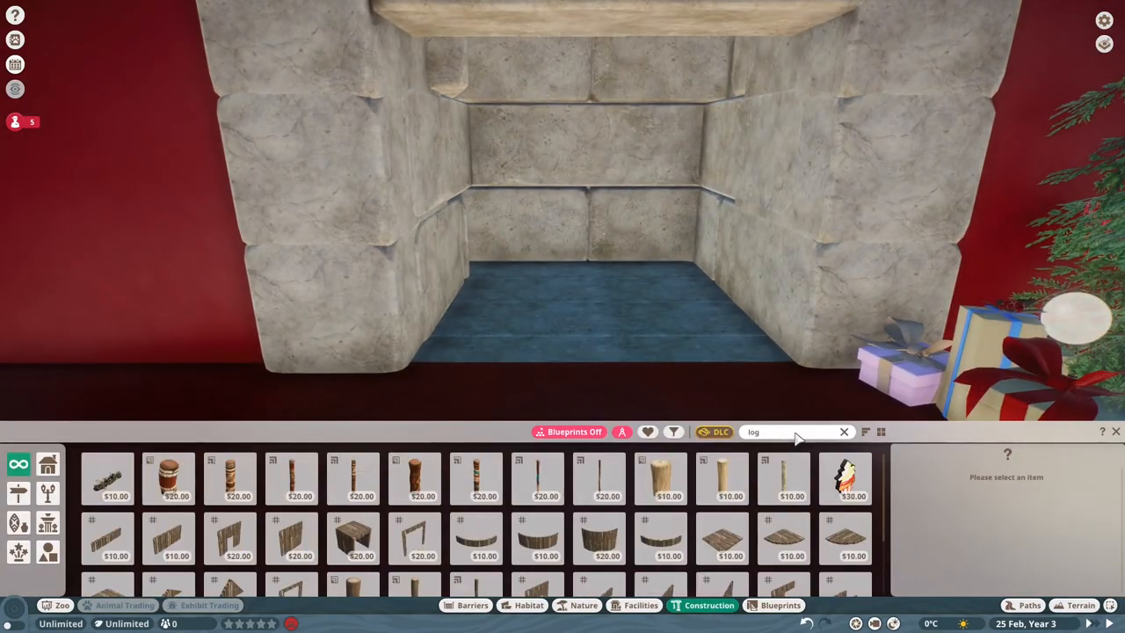
click(723, 478)
text(smoke)
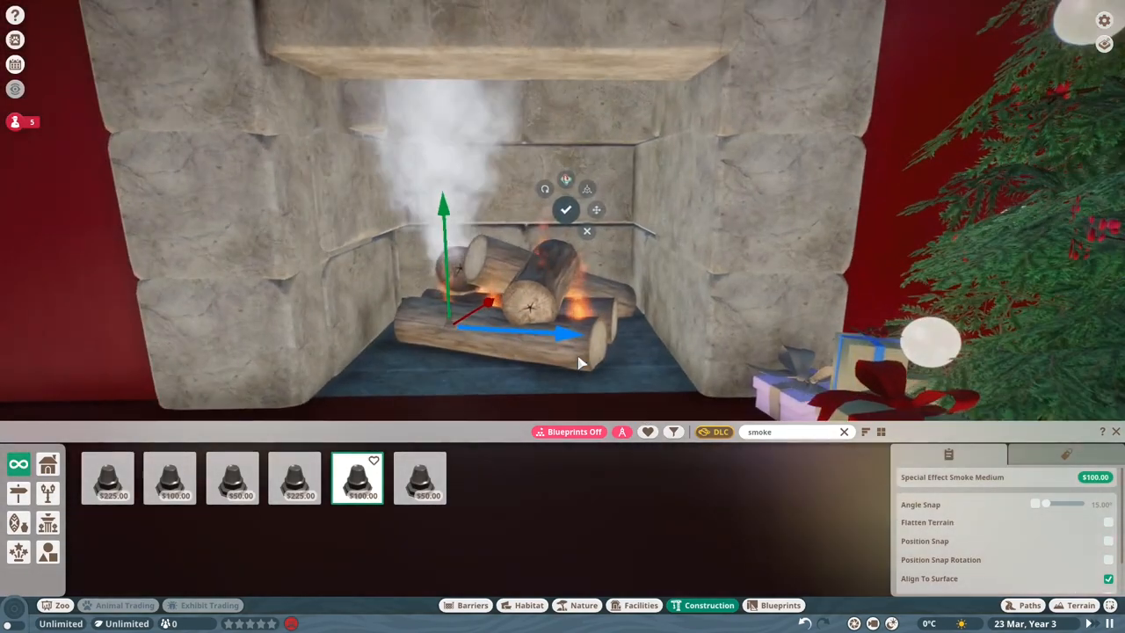
click(420, 478)
text(fence)
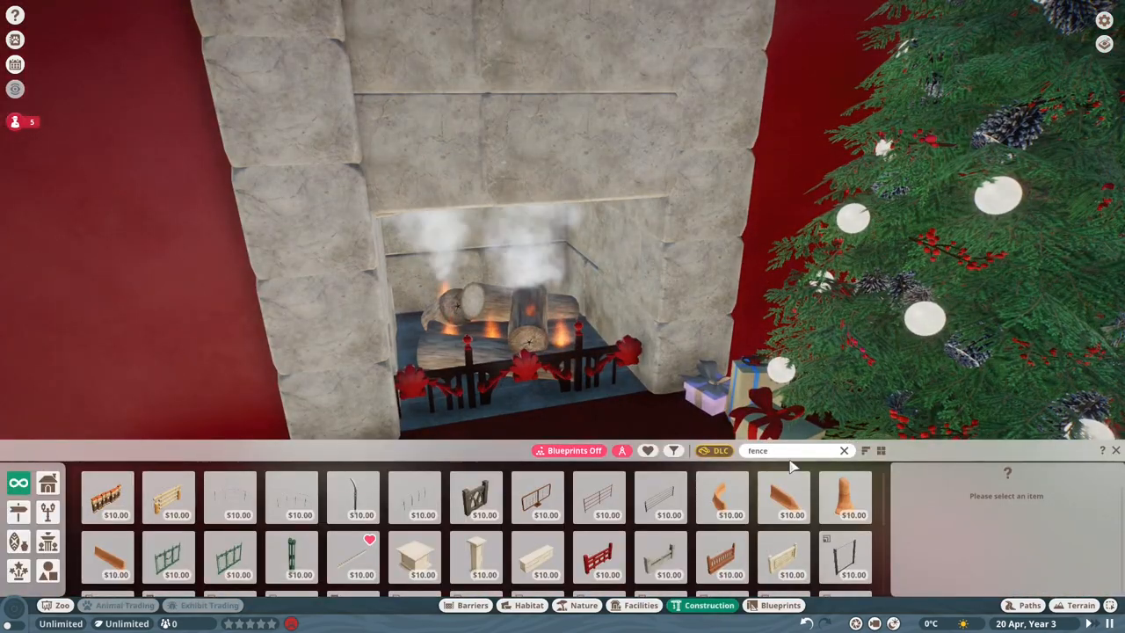
Step: Filter to Arctic Pack content and hang an Arctic Festive Sock 01 from the mantel
click(675, 450)
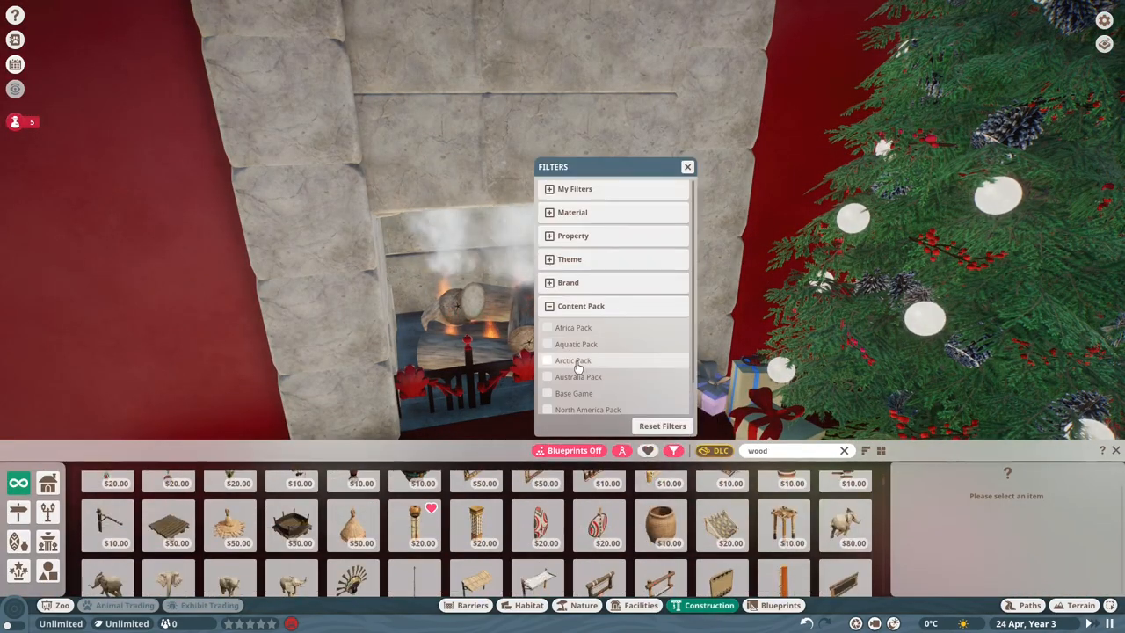
click(549, 360)
text(fes)
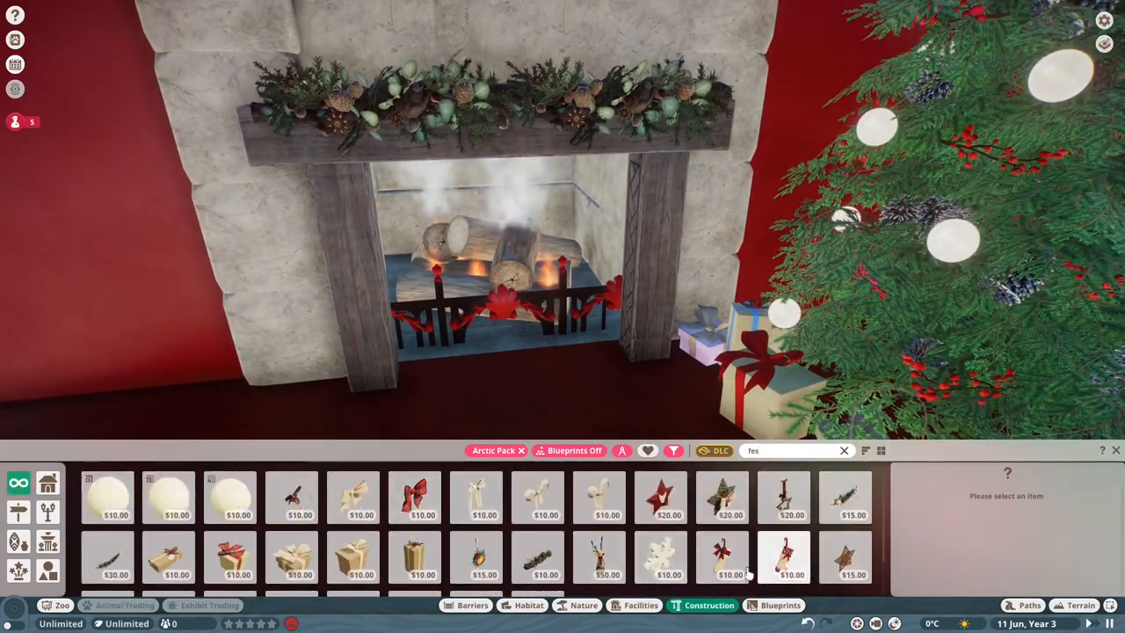
click(723, 559)
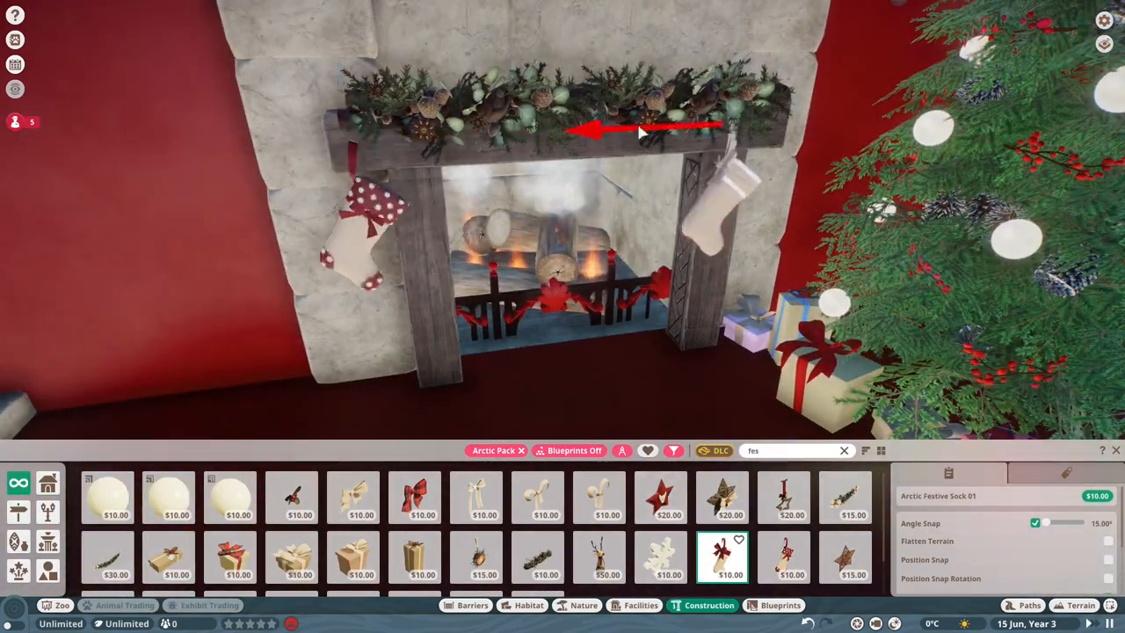